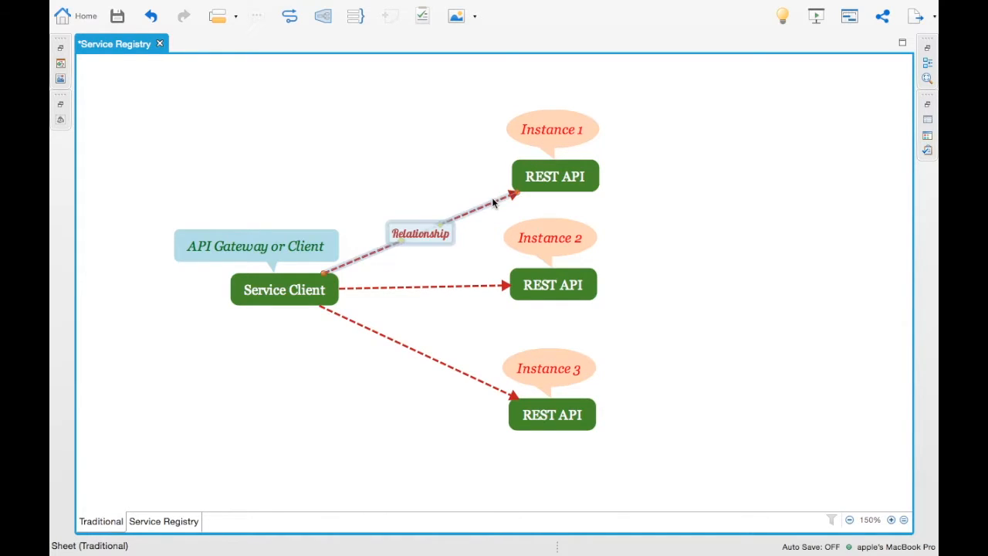
pyautogui.moveTo(389, 260)
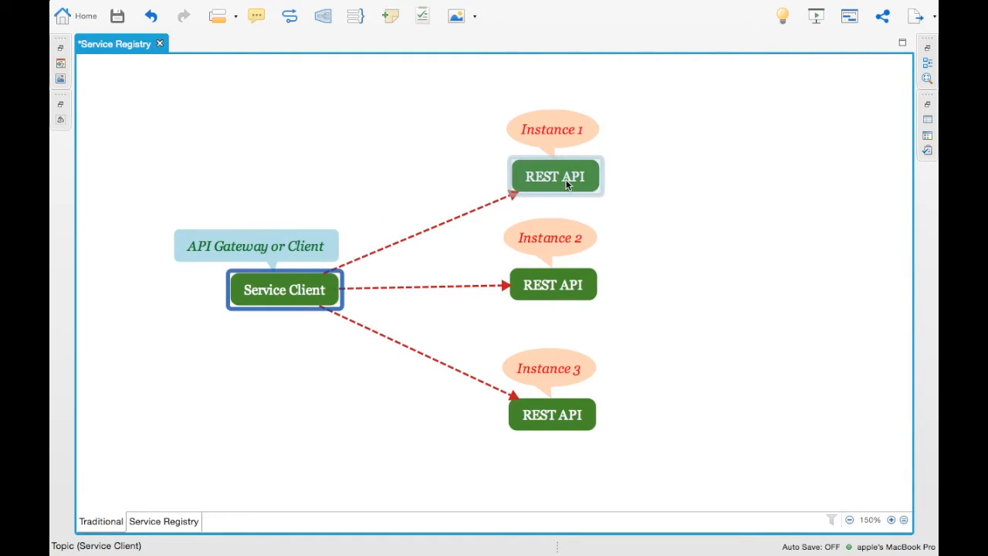
# Draw the relationship arrow from Service Client to the Instance 1 REST API topic, then check it
pyautogui.click(554, 176)
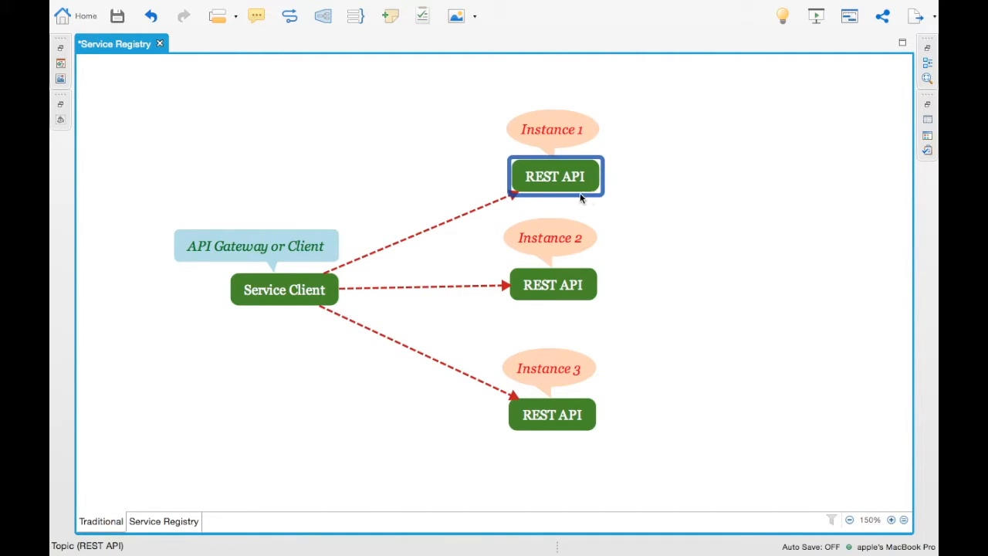
pyautogui.moveTo(610, 236)
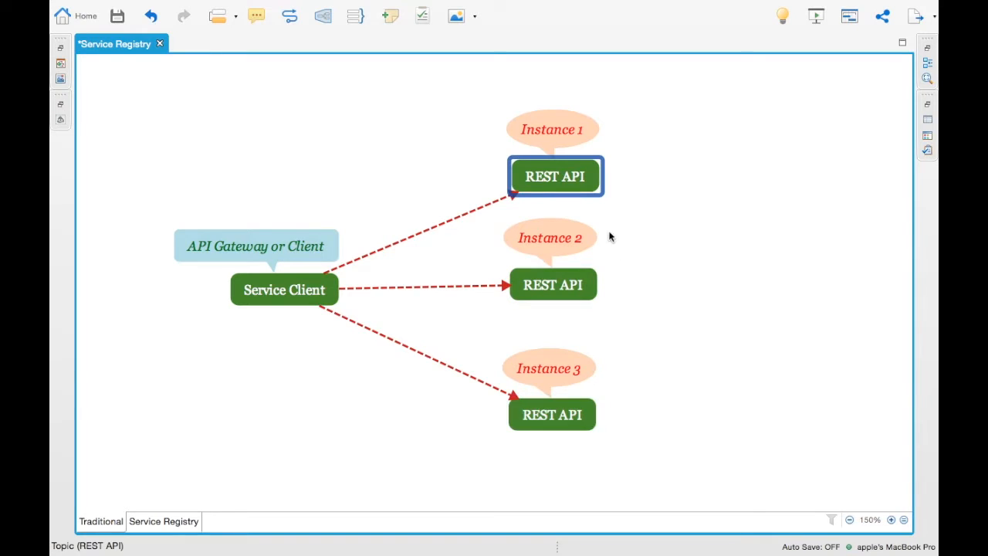
pyautogui.click(284, 289)
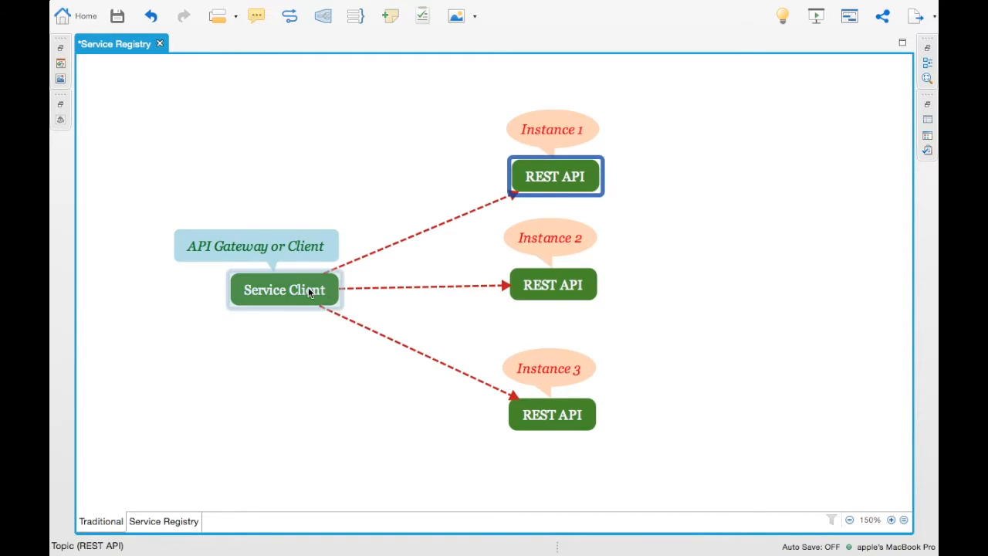
pyautogui.click(283, 290)
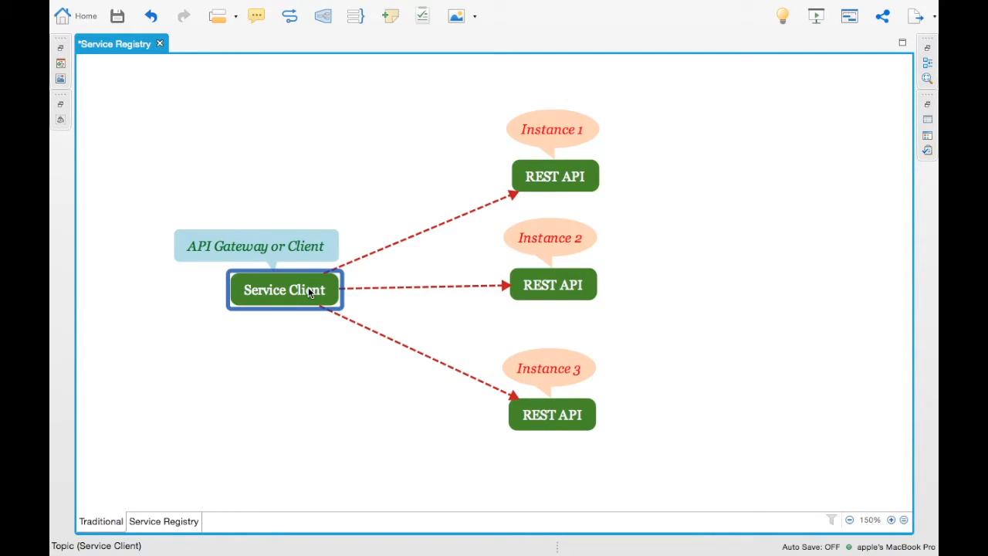
pyautogui.moveTo(617, 261)
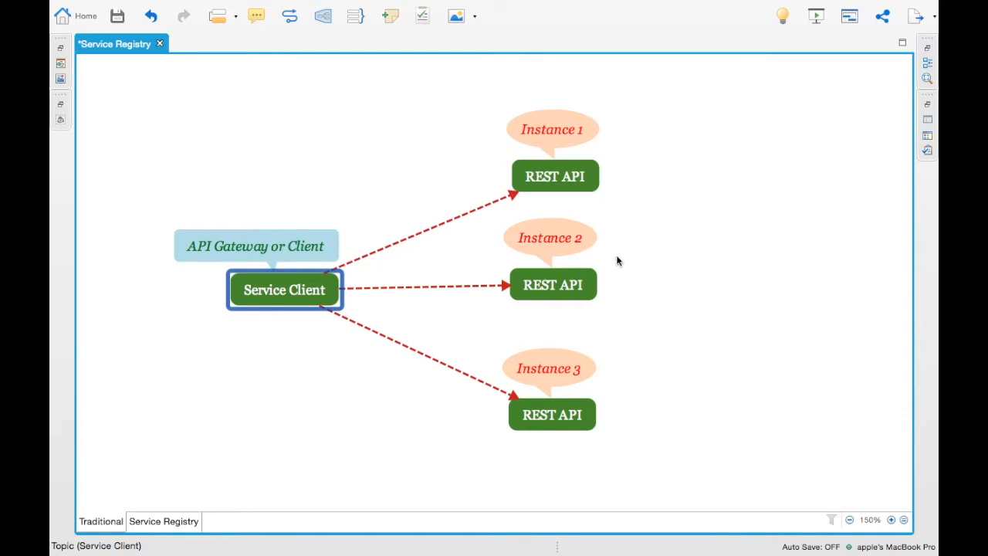
pyautogui.moveTo(466, 195)
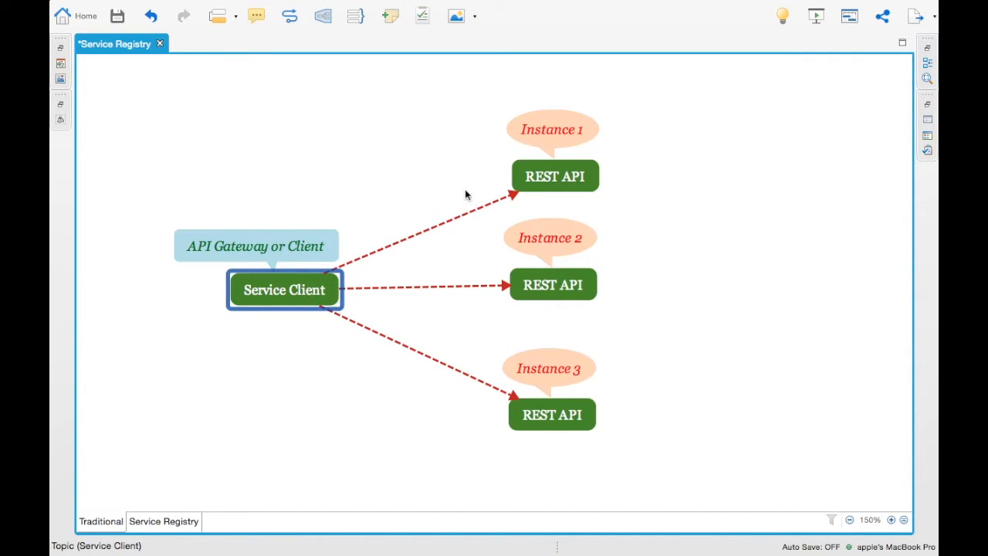
pyautogui.moveTo(577, 272)
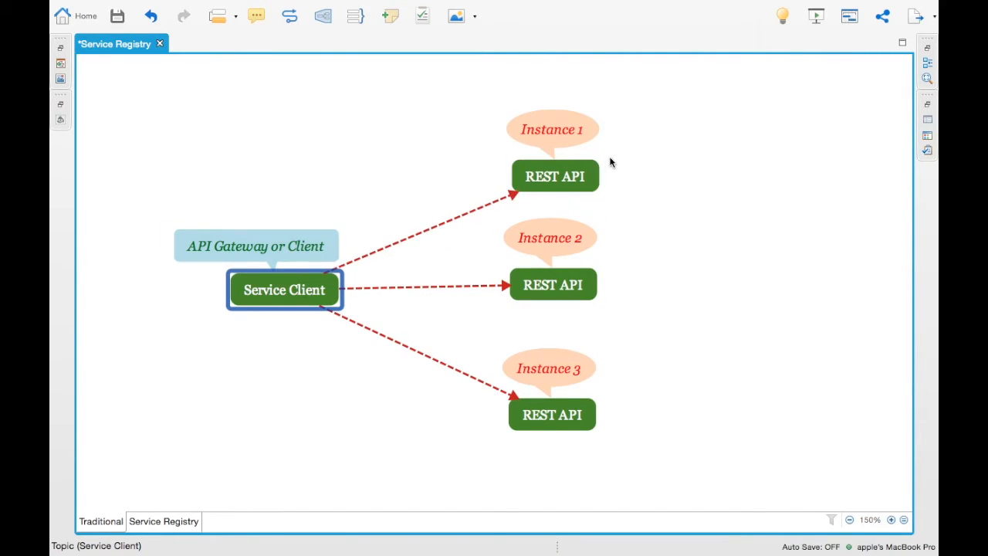
pyautogui.click(554, 176)
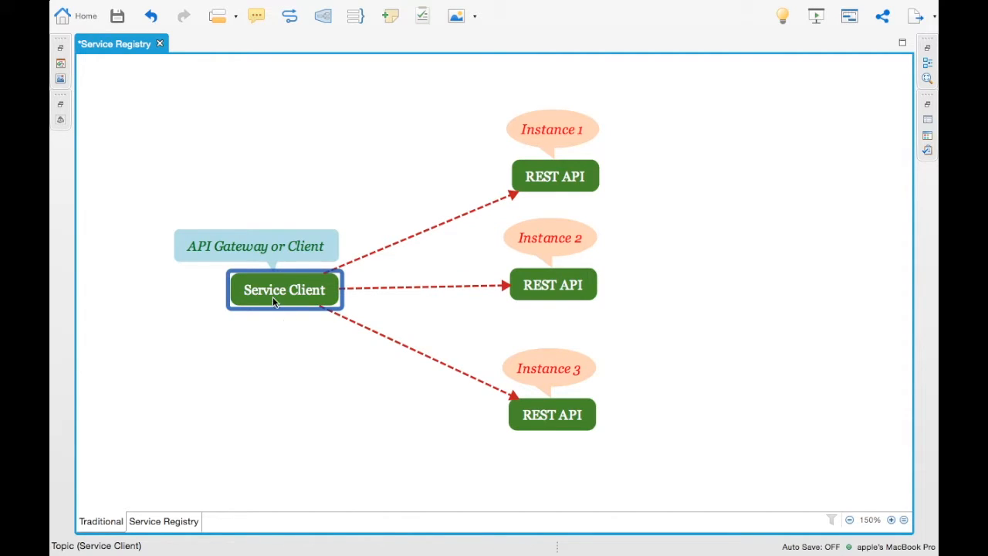
pyautogui.moveTo(494, 181)
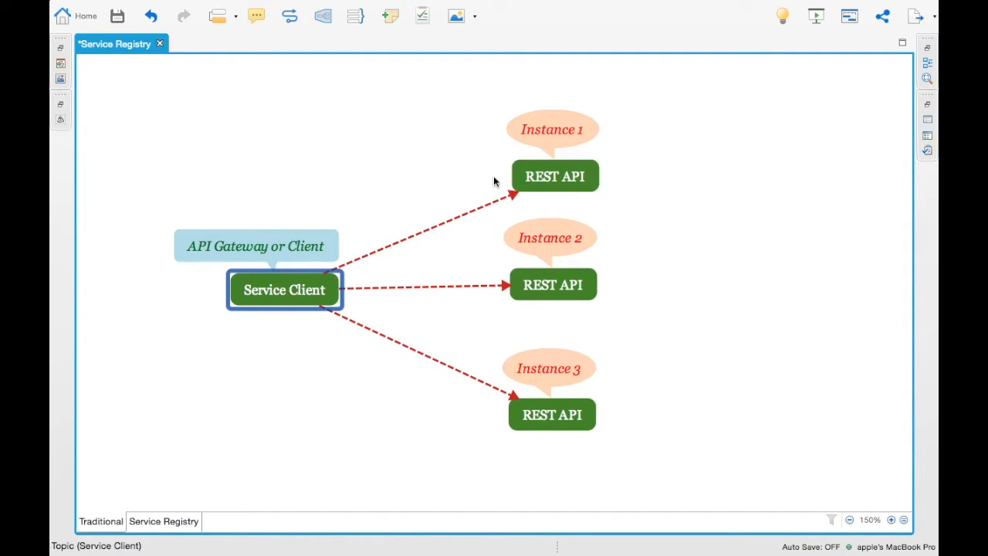
pyautogui.moveTo(536, 214)
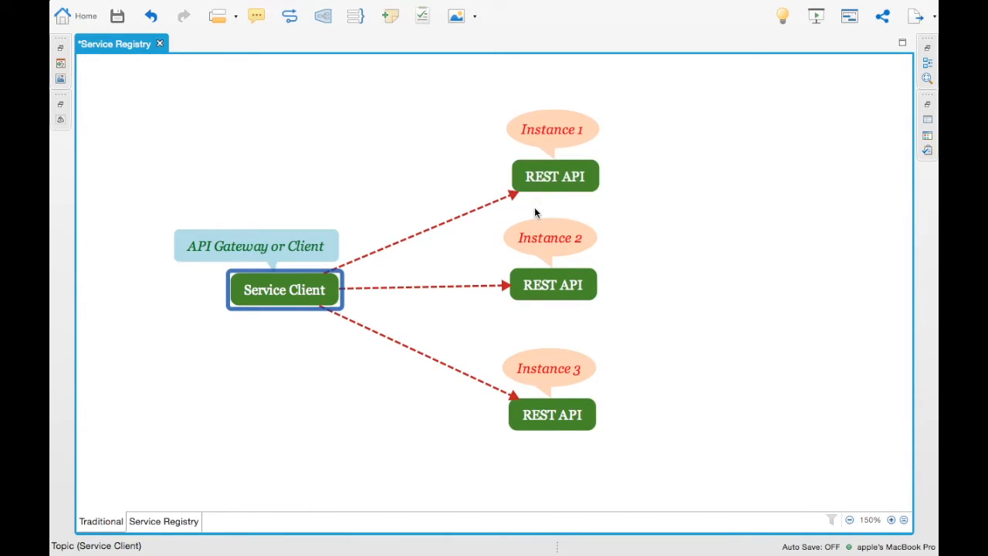
pyautogui.moveTo(409, 324)
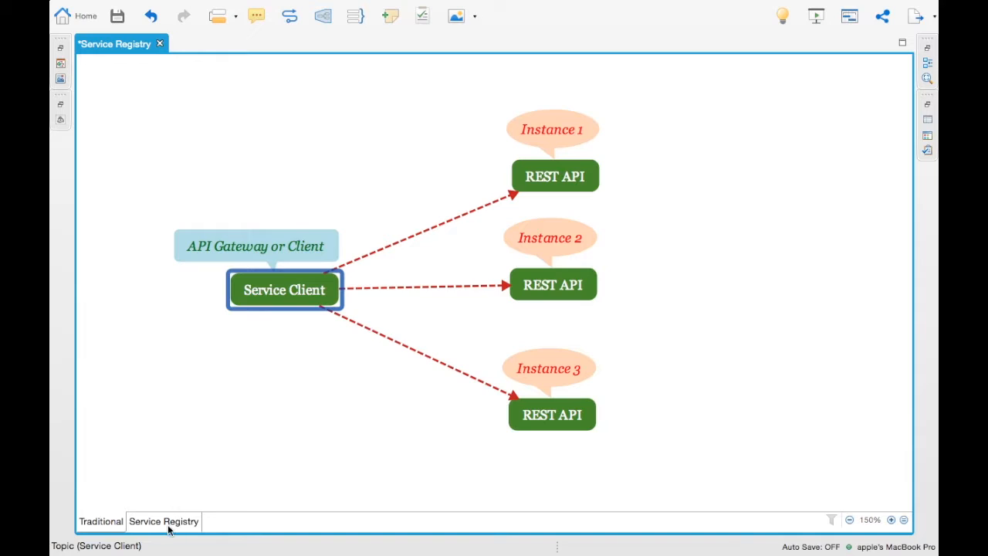
# Switch to the Service Registry sheet and select the Instance 3 REST API topic
pyautogui.click(163, 521)
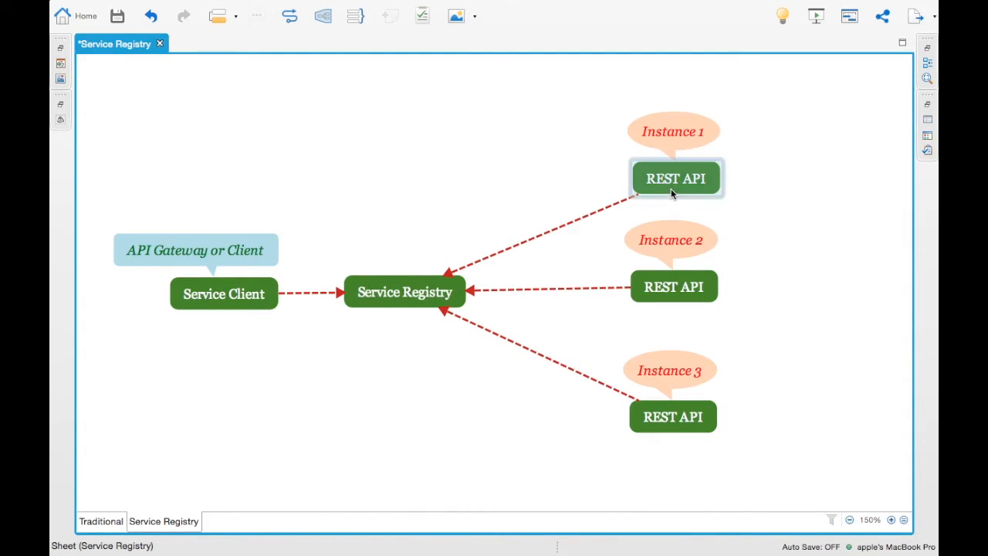
pyautogui.moveTo(640, 262)
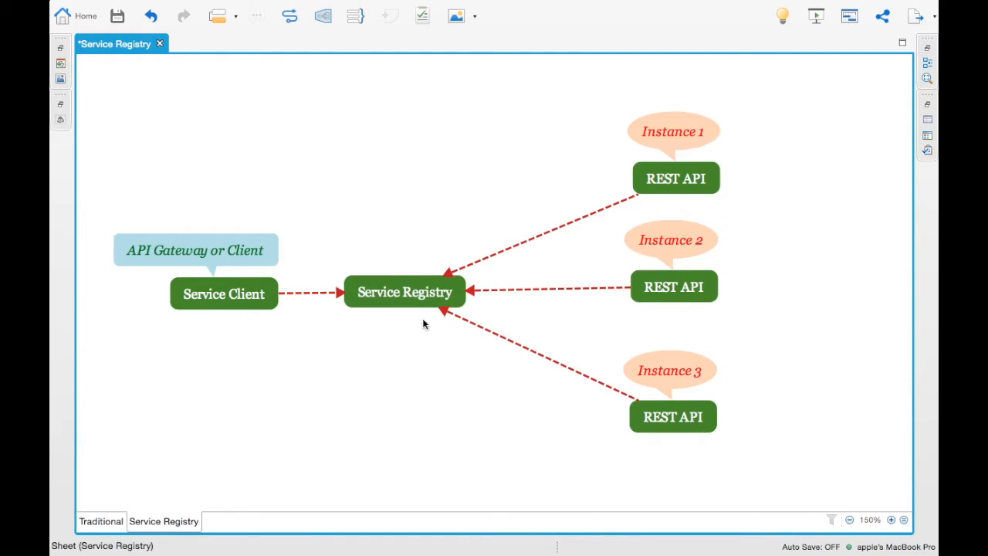
pyautogui.click(223, 293)
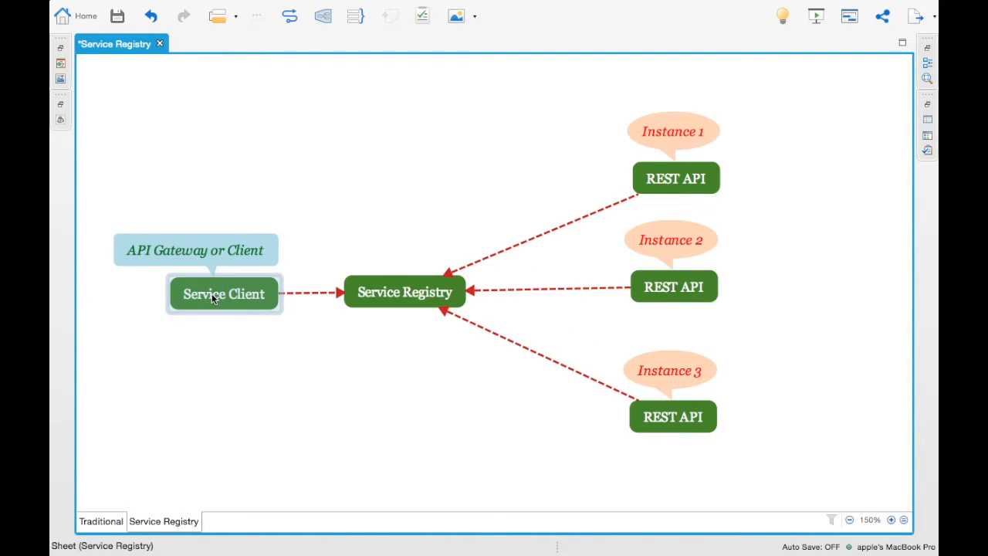
pyautogui.click(405, 291)
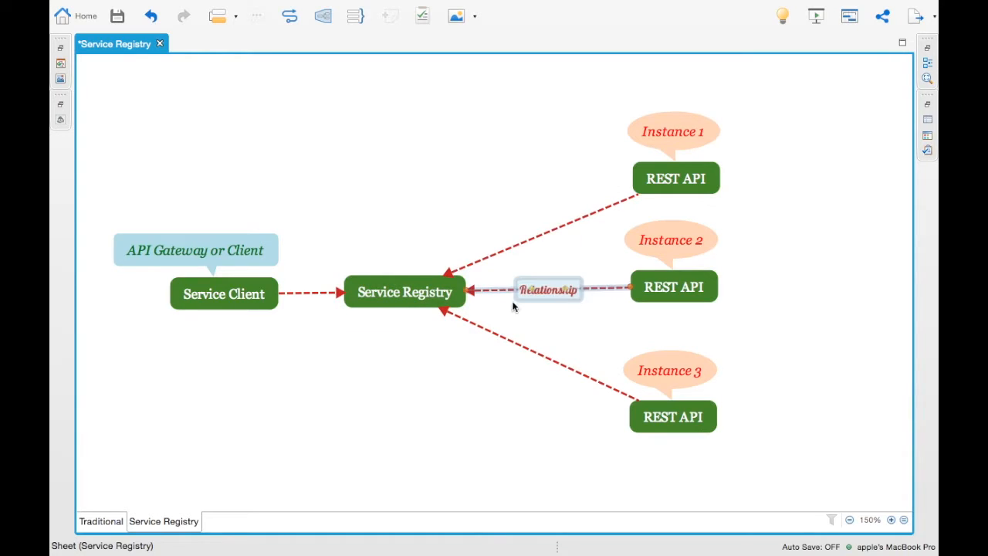
pyautogui.click(404, 291)
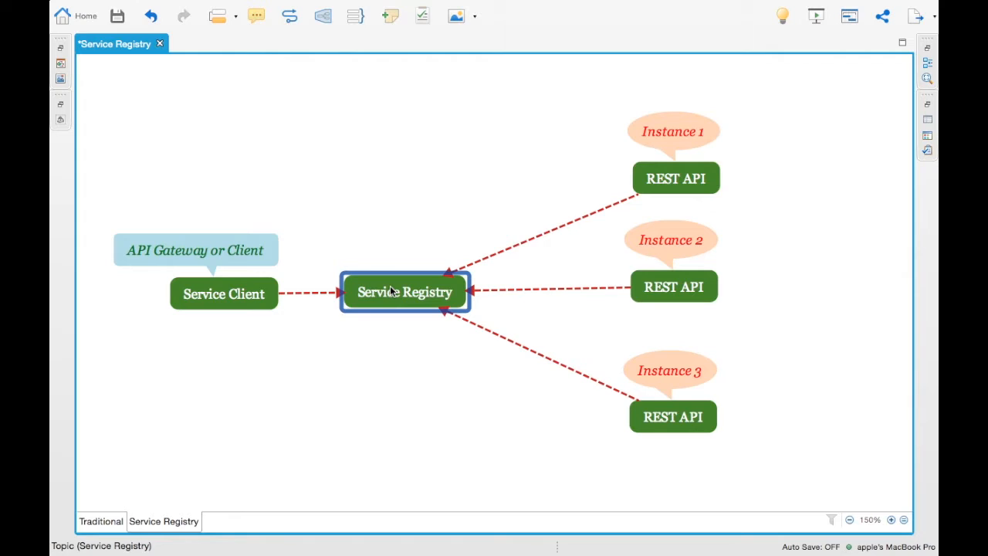
# Connect Instance 3 to Service Registry with a red dashed arrow
pyautogui.click(675, 178)
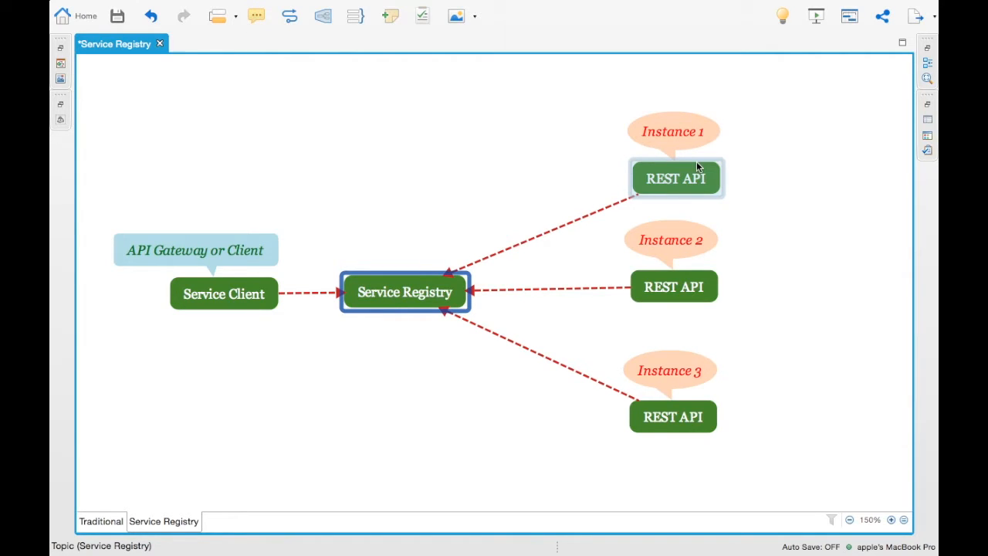
pyautogui.click(675, 178)
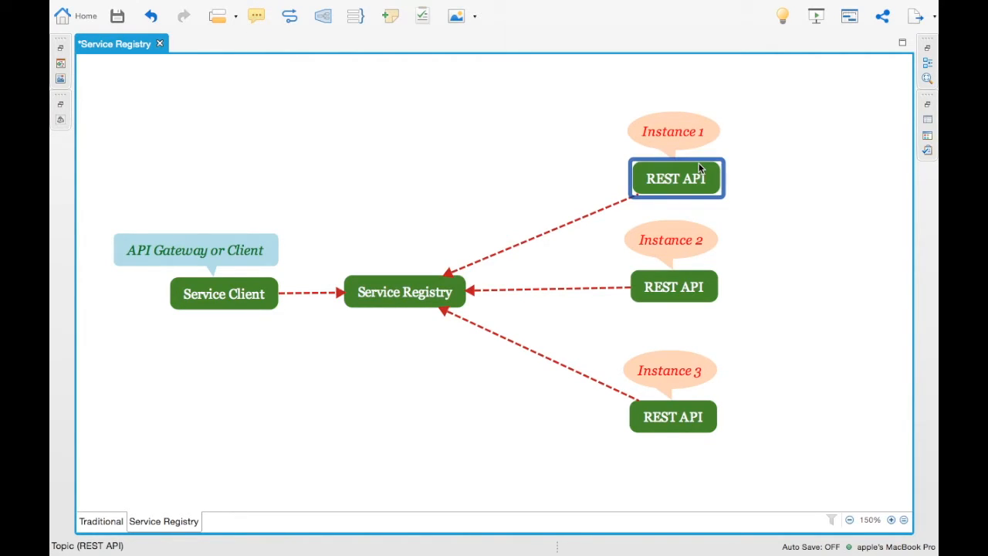
pyautogui.moveTo(697, 313)
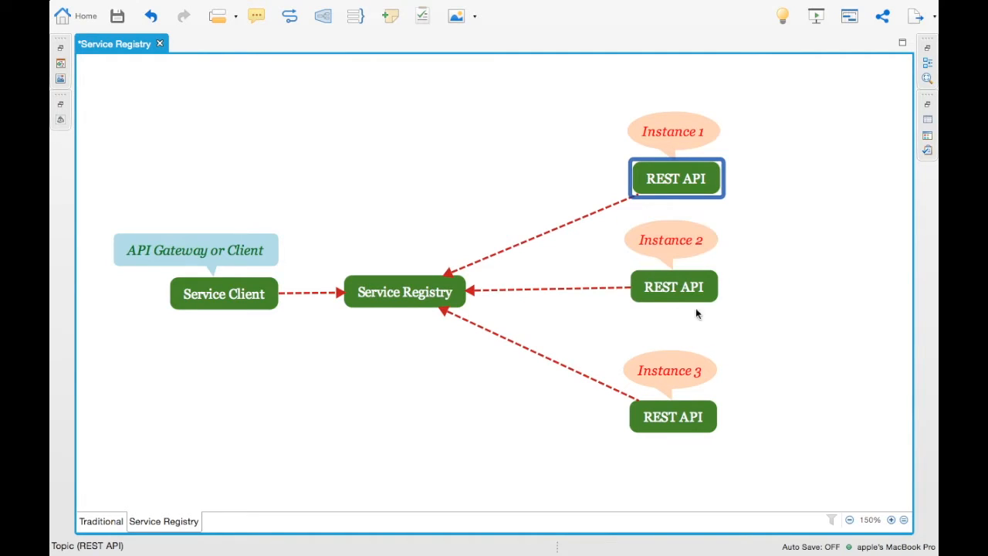
pyautogui.moveTo(704, 183)
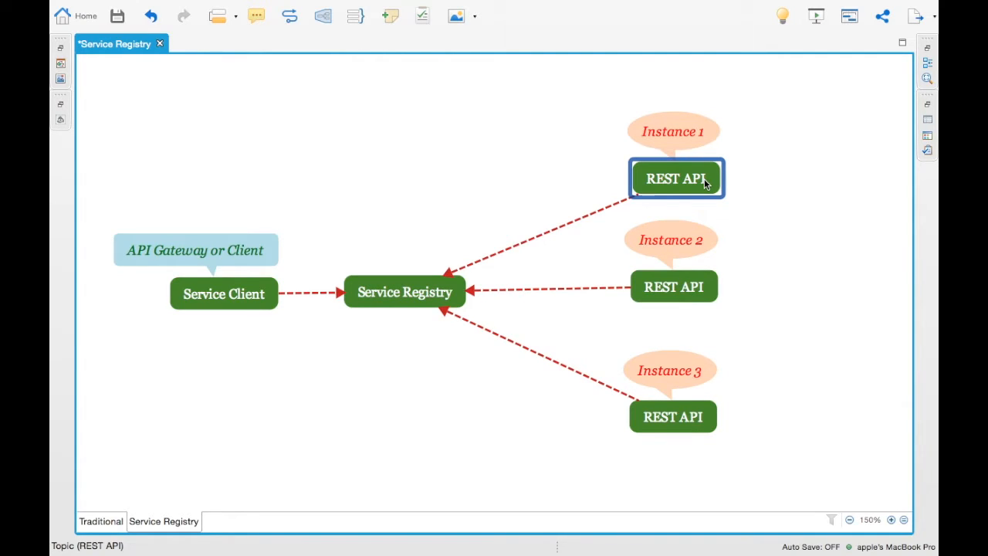
pyautogui.moveTo(725, 261)
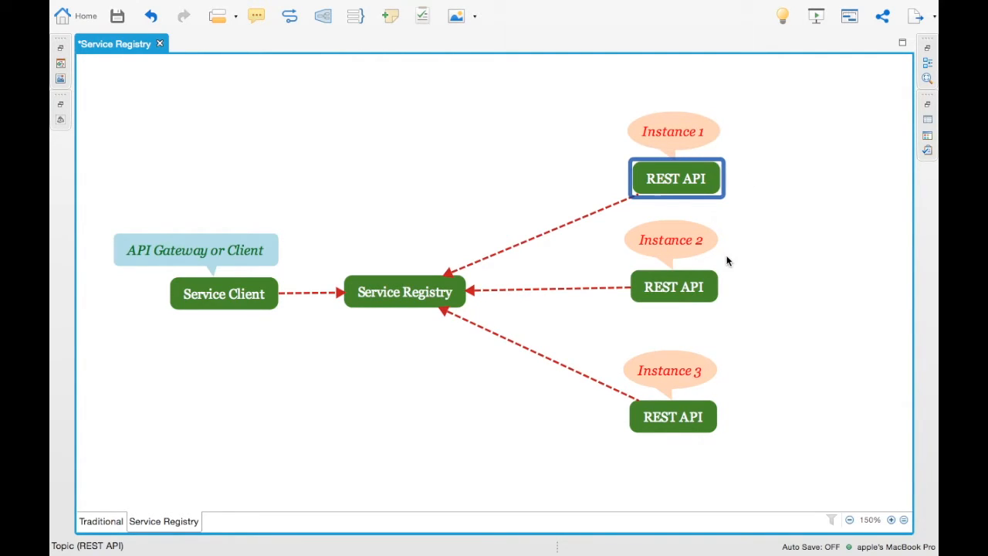
pyautogui.moveTo(723, 261)
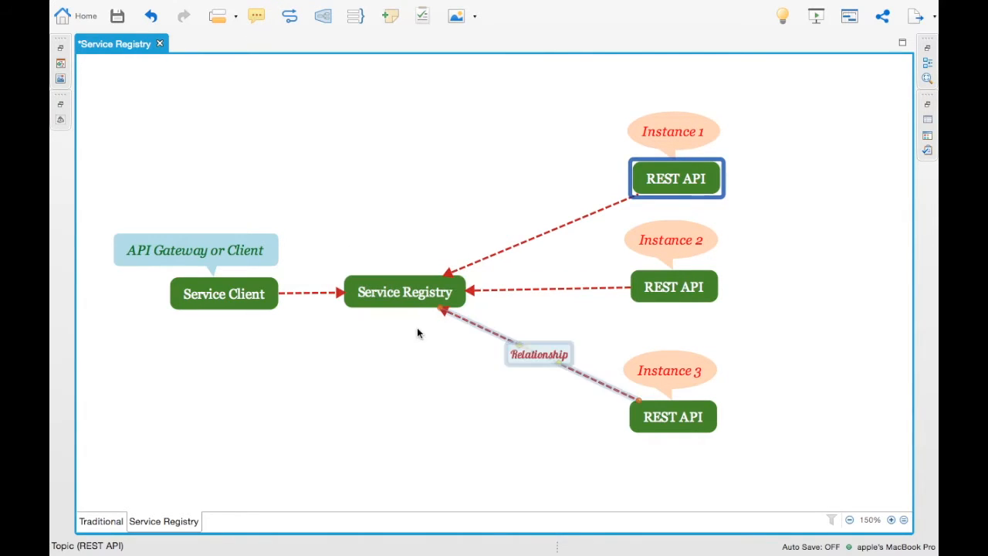
pyautogui.moveTo(588, 390)
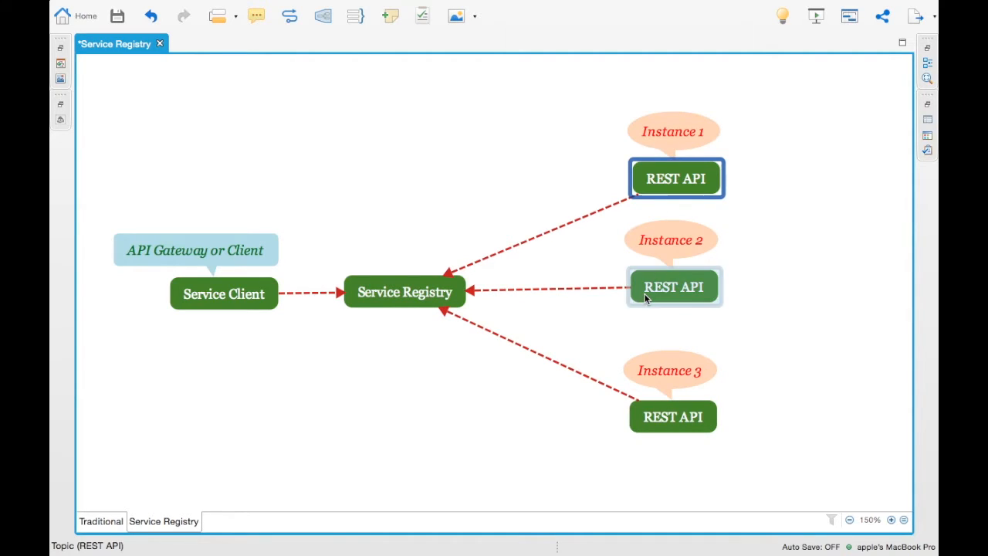
pyautogui.click(223, 293)
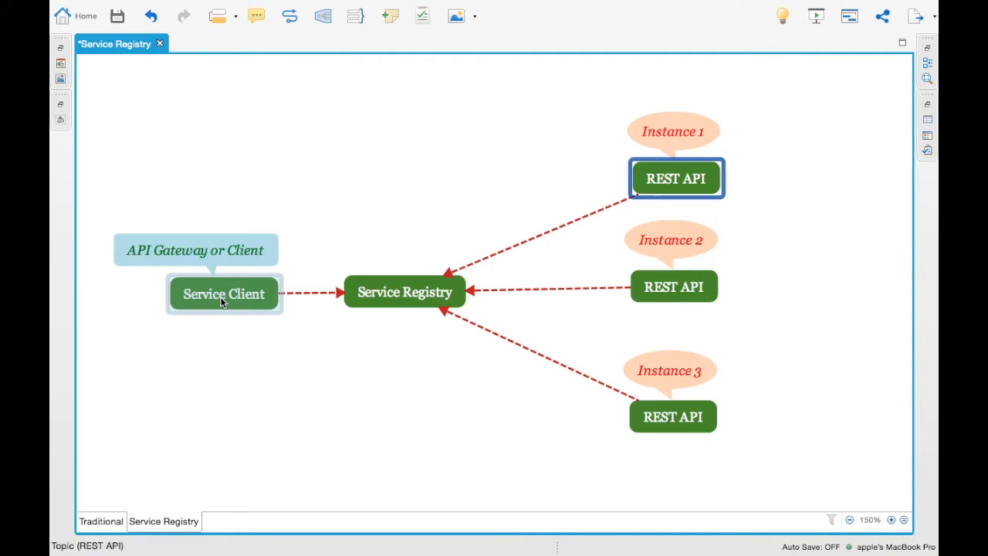
pyautogui.moveTo(238, 303)
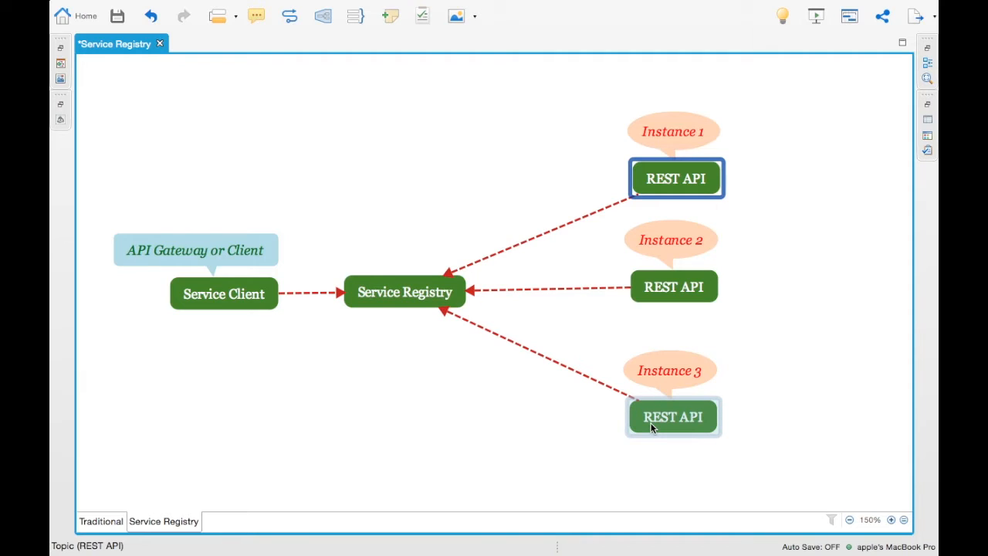
pyautogui.click(404, 292)
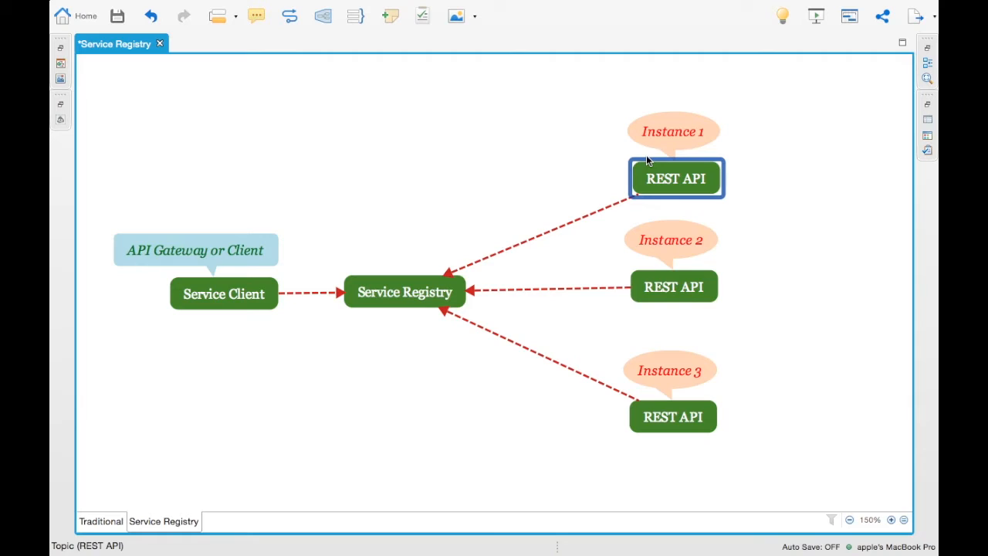
pyautogui.click(404, 291)
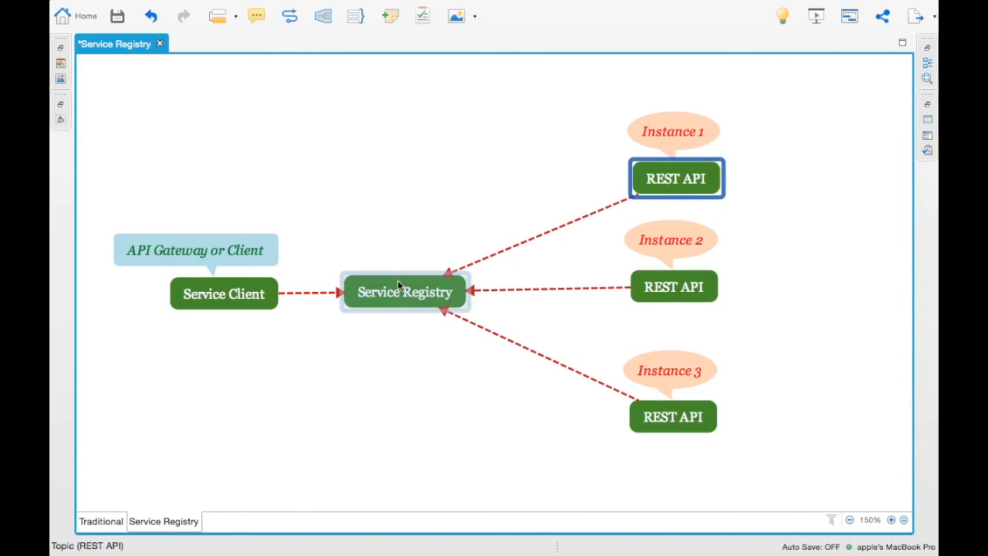
pyautogui.moveTo(399, 307)
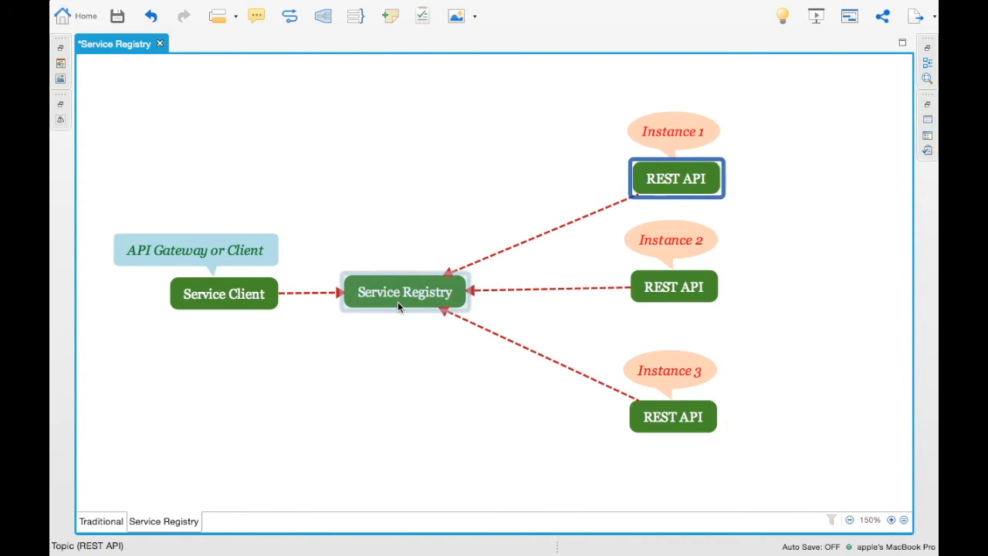
pyautogui.moveTo(388, 289)
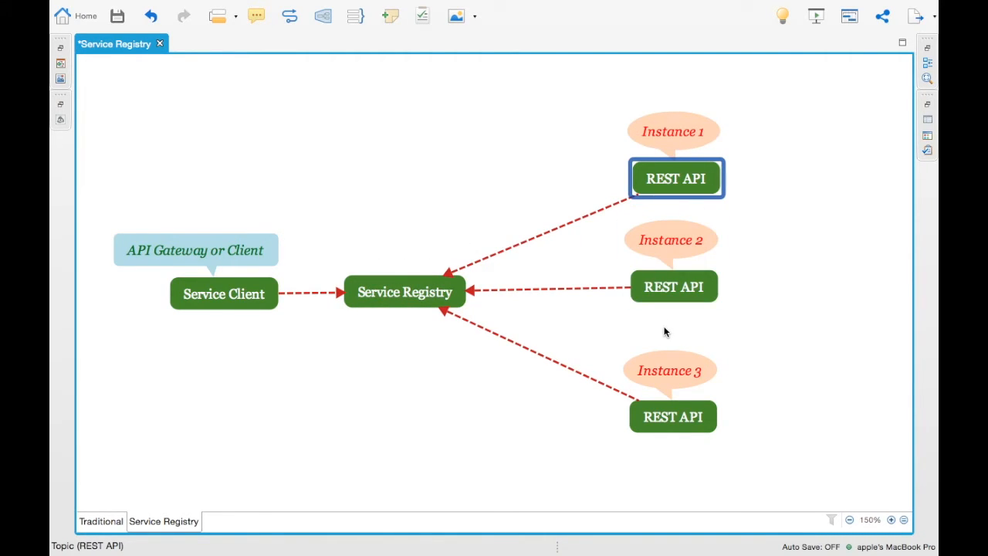
pyautogui.moveTo(440, 308); pyautogui.dragTo(639, 400)
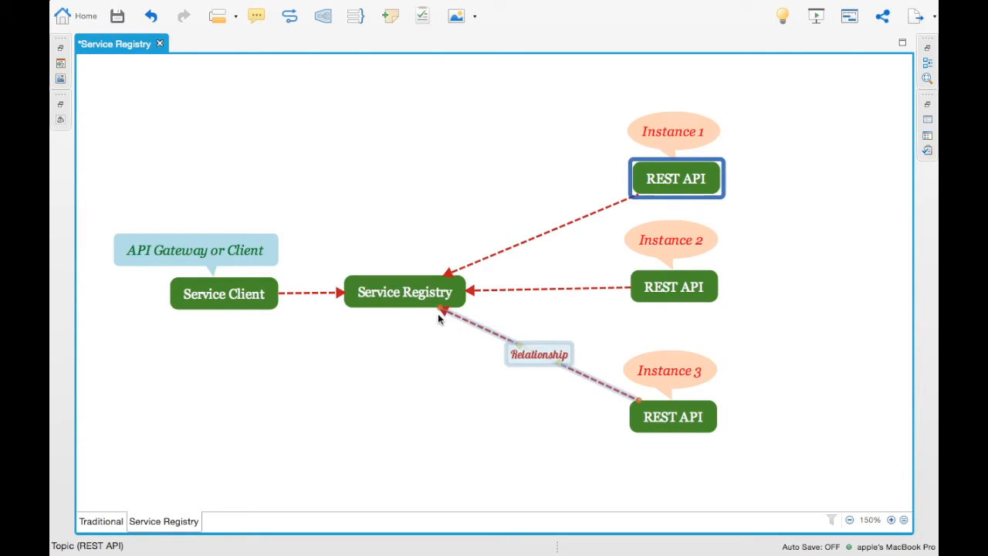
pyautogui.click(404, 292)
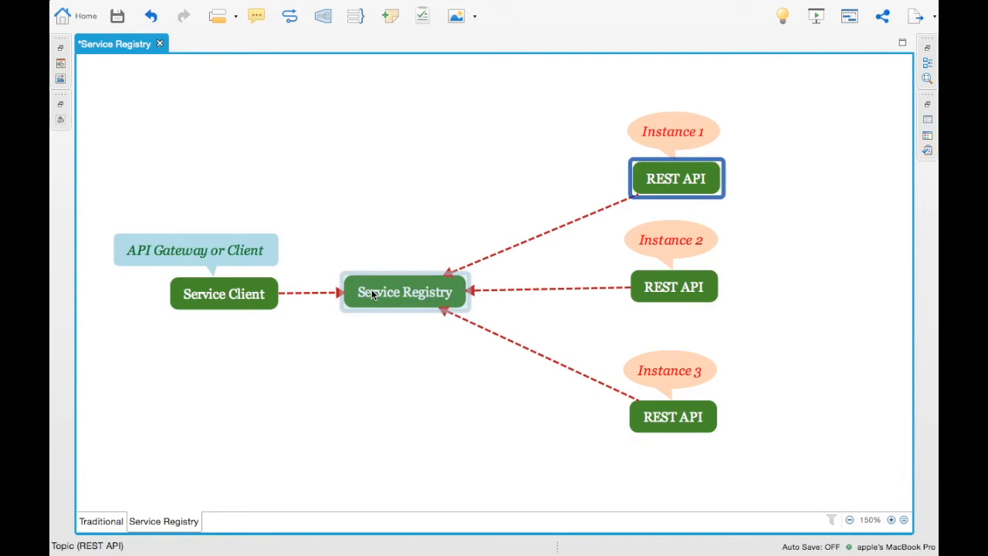
pyautogui.moveTo(411, 289)
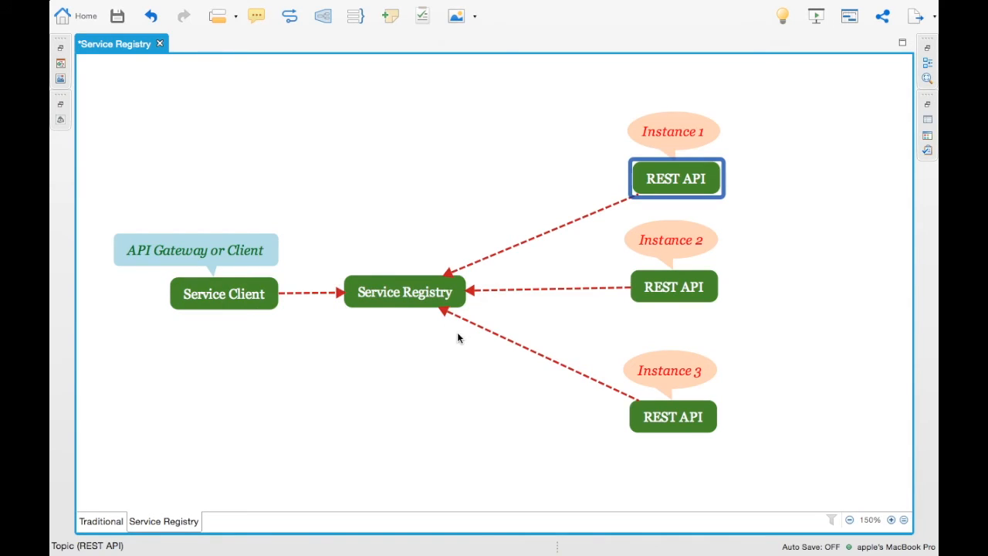
pyautogui.moveTo(357, 353)
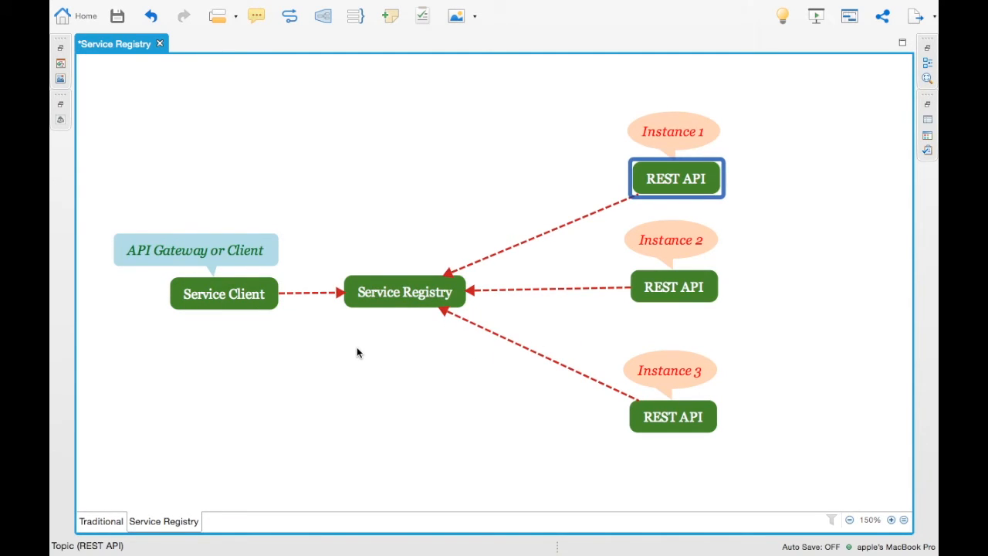
pyautogui.moveTo(441, 375)
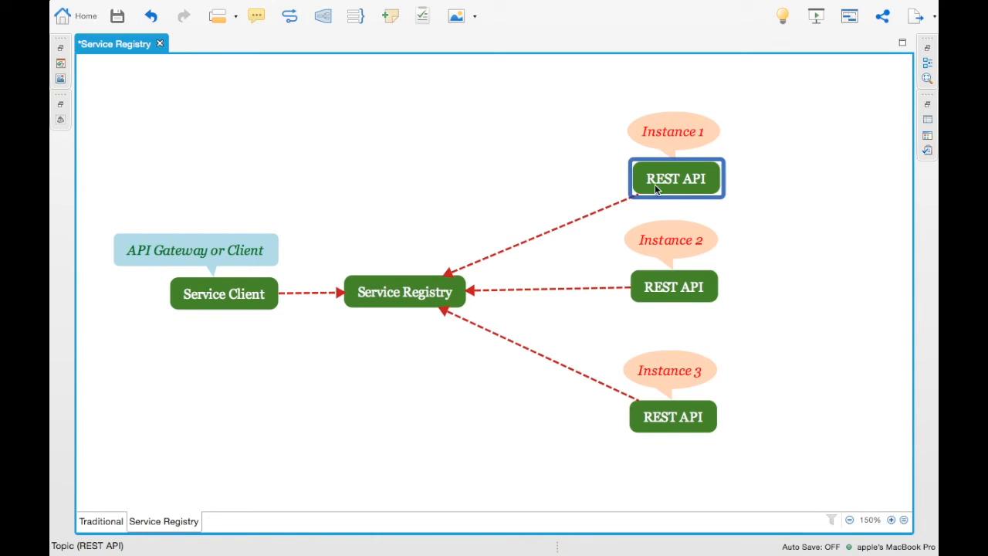
pyautogui.moveTo(428, 332)
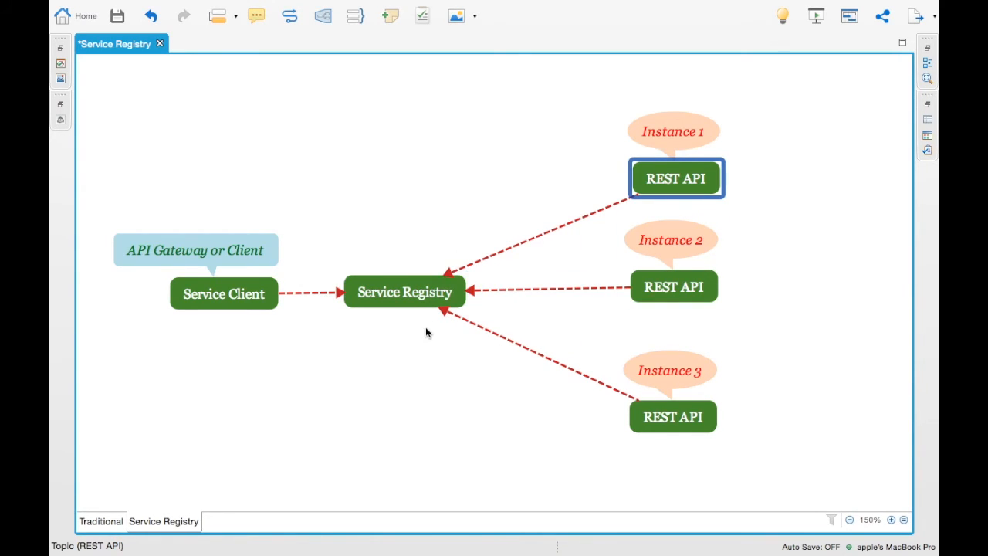
pyautogui.click(223, 294)
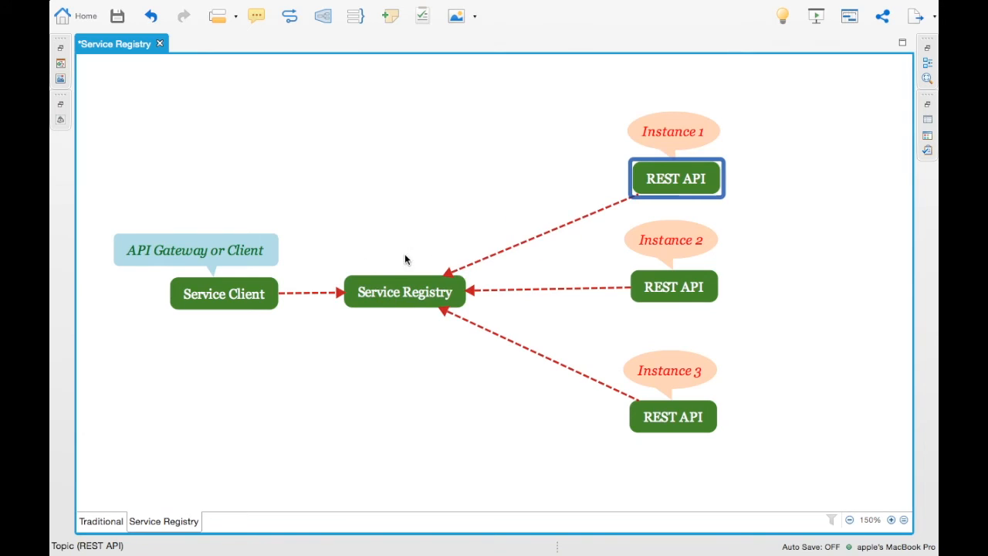
pyautogui.moveTo(703, 174)
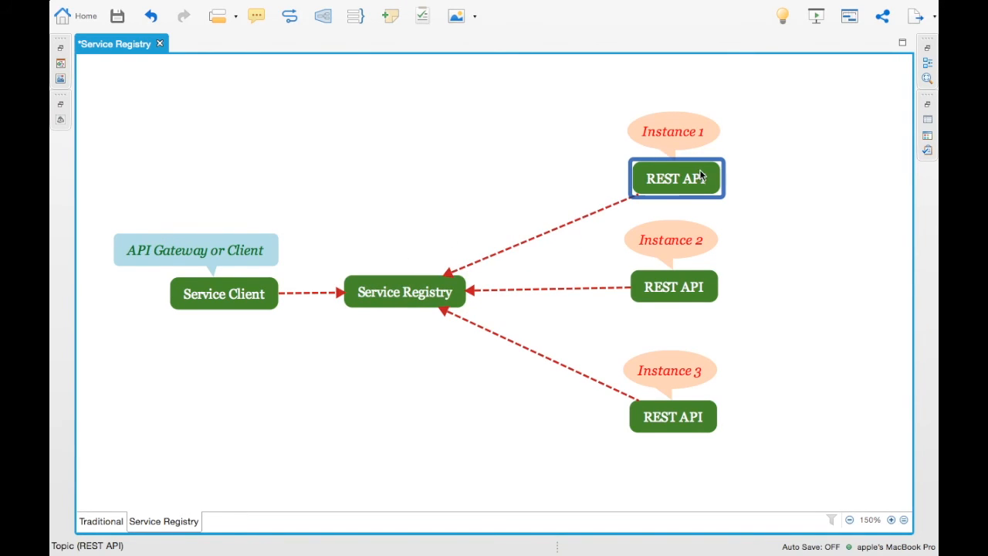
pyautogui.moveTo(778, 193)
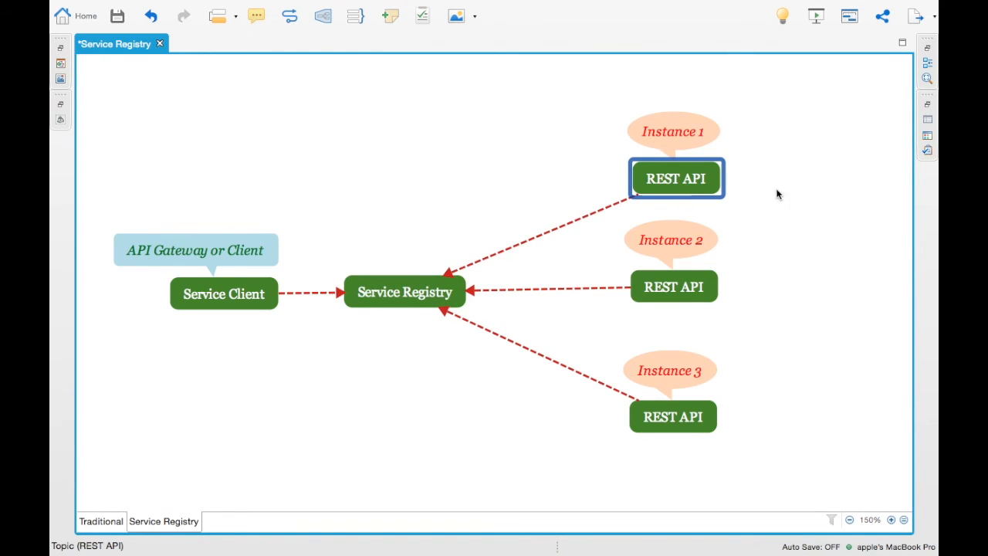
pyautogui.moveTo(556, 218)
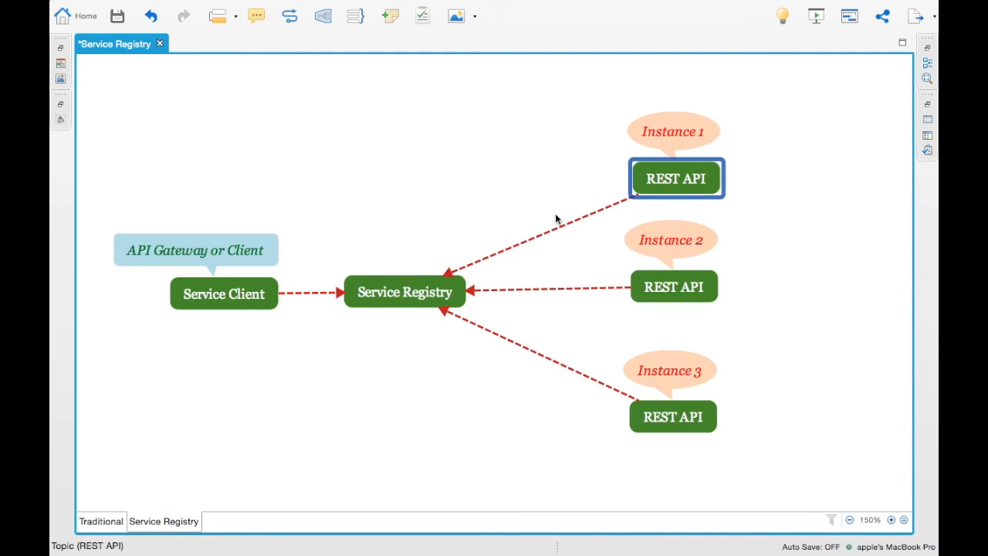
pyautogui.moveTo(608, 195)
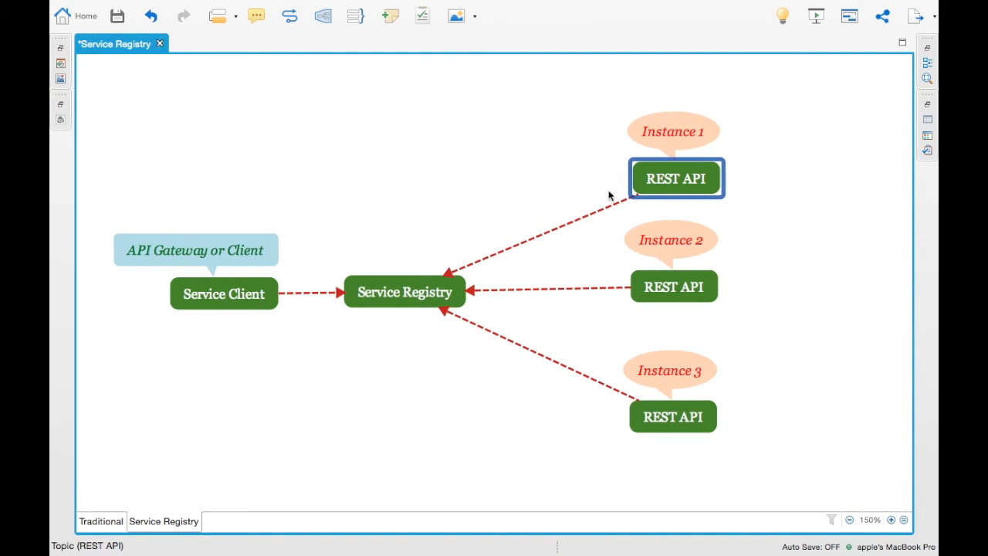
pyautogui.moveTo(213, 319)
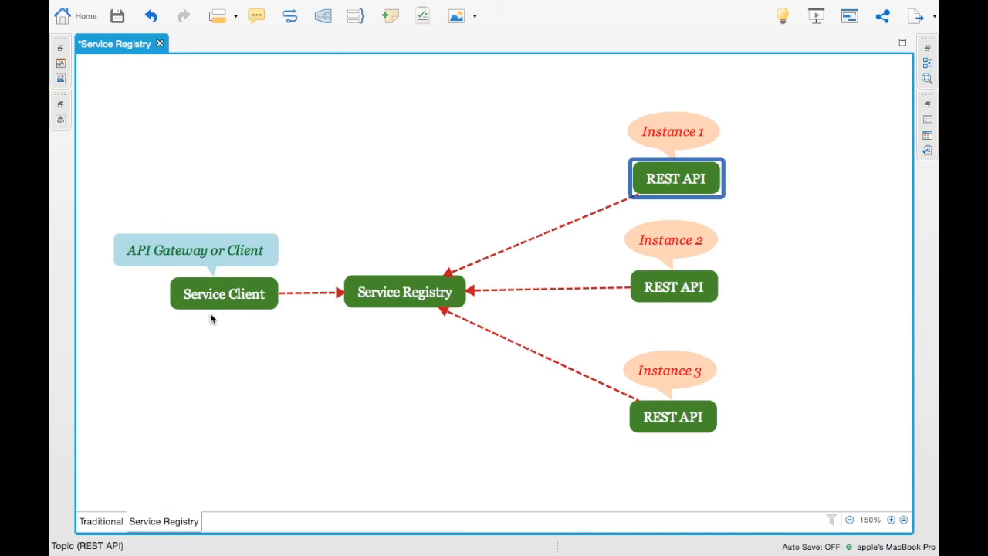
pyautogui.click(404, 292)
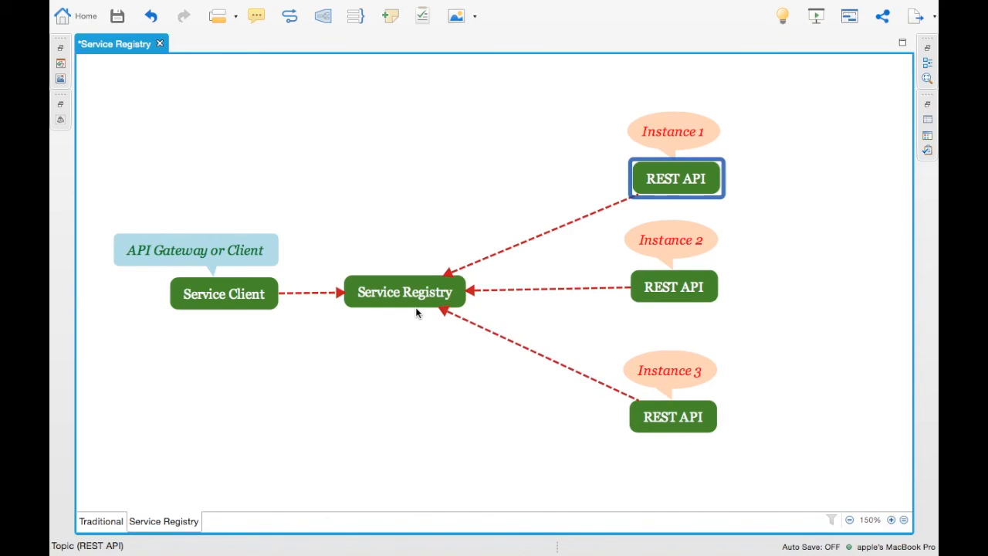
pyautogui.click(404, 291)
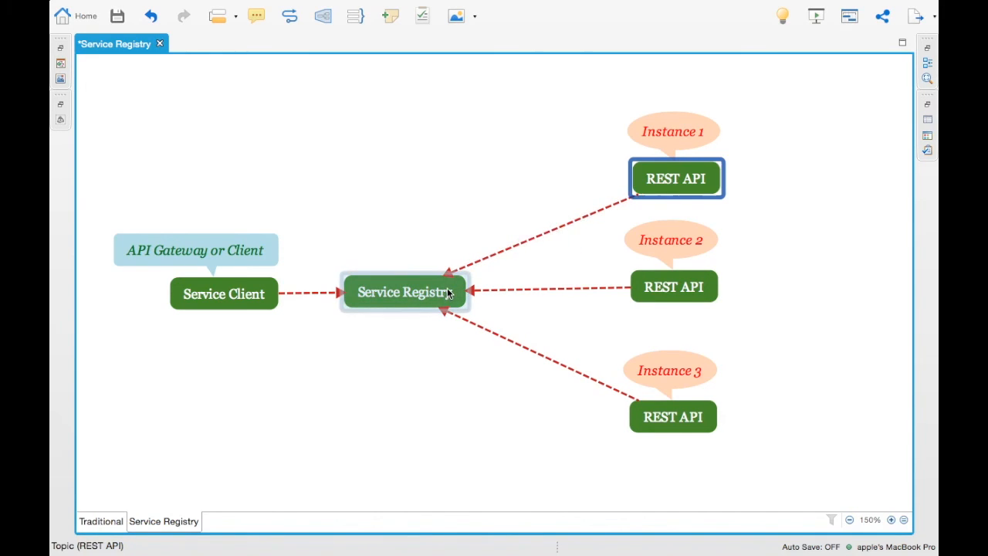